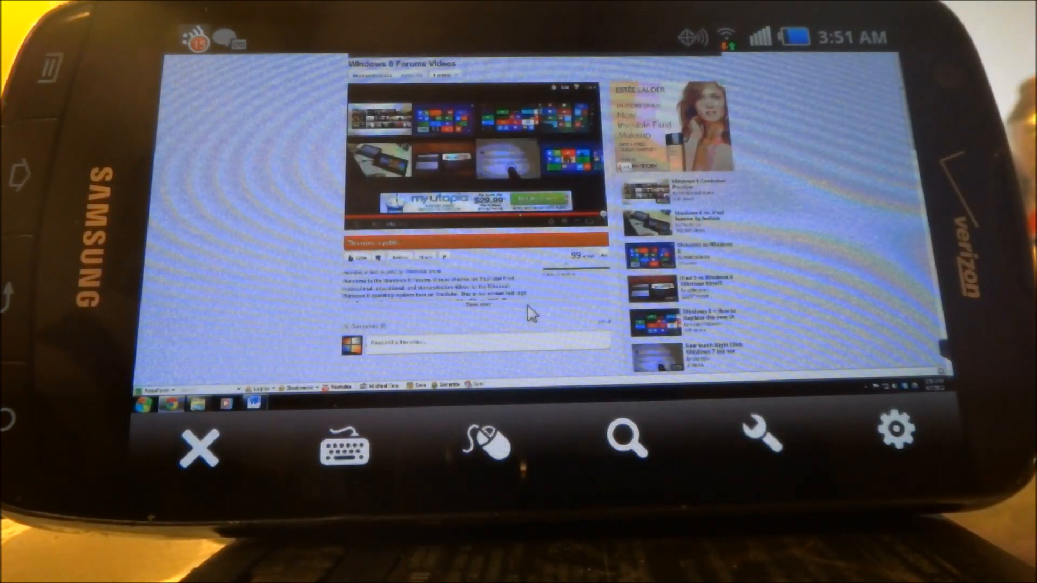
Bring up the remote PC's Start menu from the phone
left_click(137, 403)
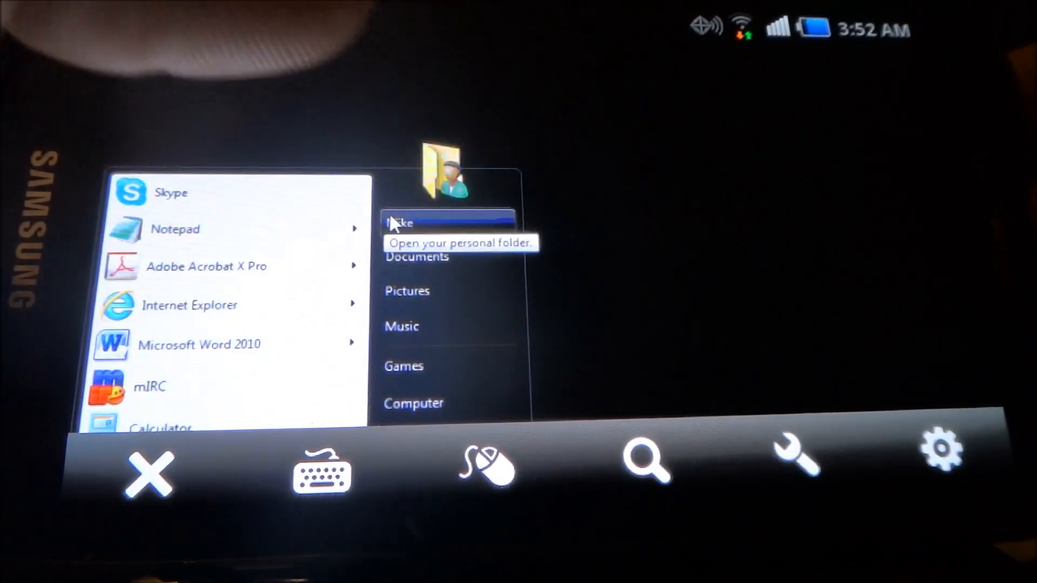
Show the user's personal folder from the Start menu, then close that Explorer window
left_click(399, 223)
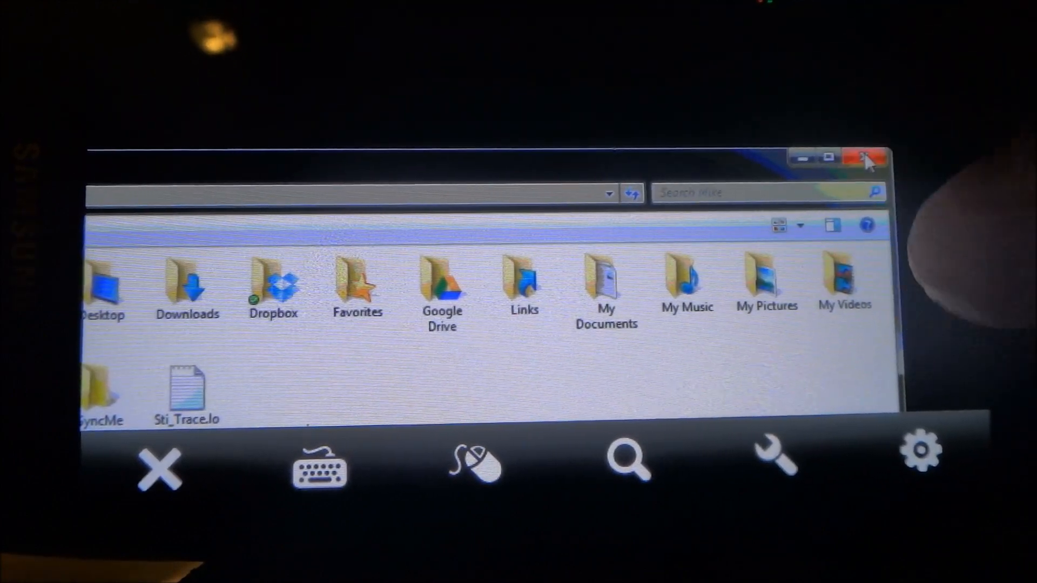
left_click(865, 157)
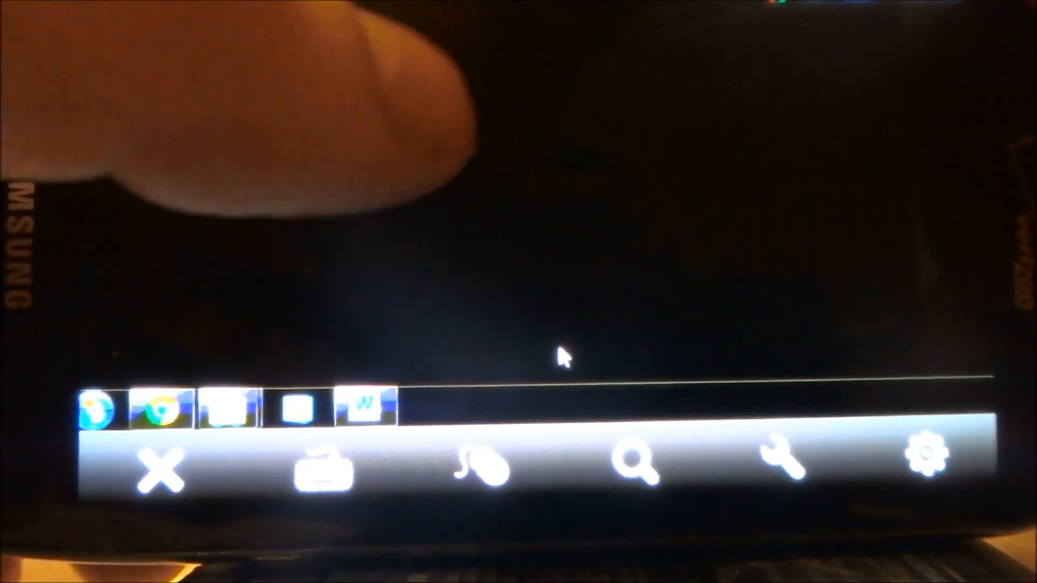
Bring Word forward and add the line "This is windows 7 on" to the document
left_click(377, 408)
type("This is")
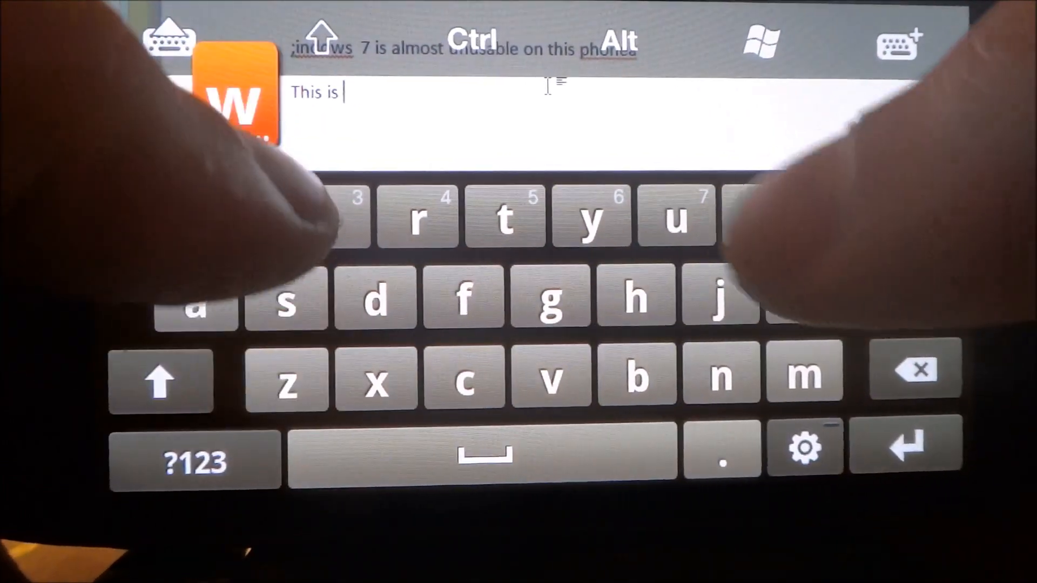
type("windows")
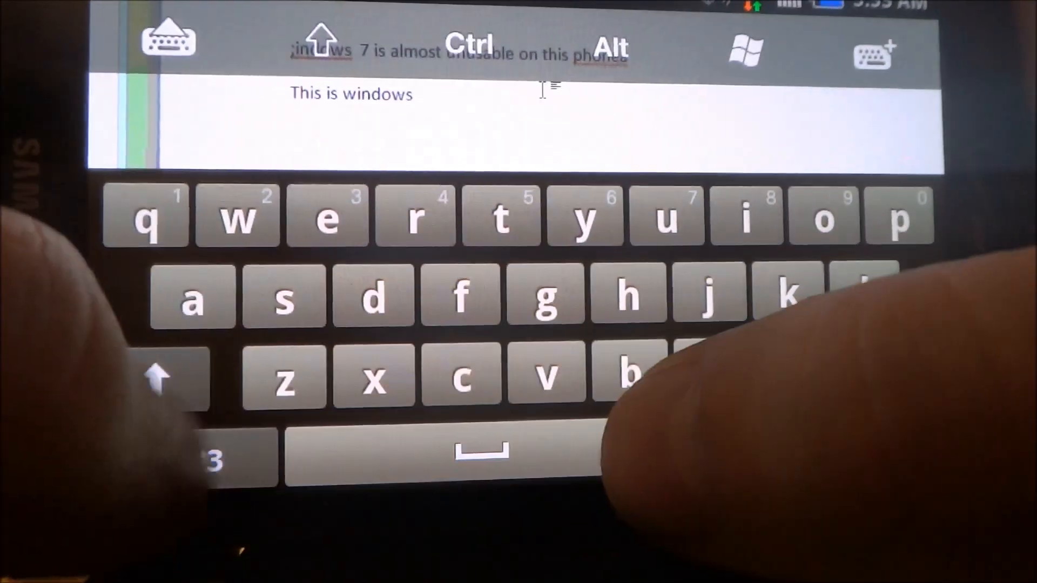
type("7 on")
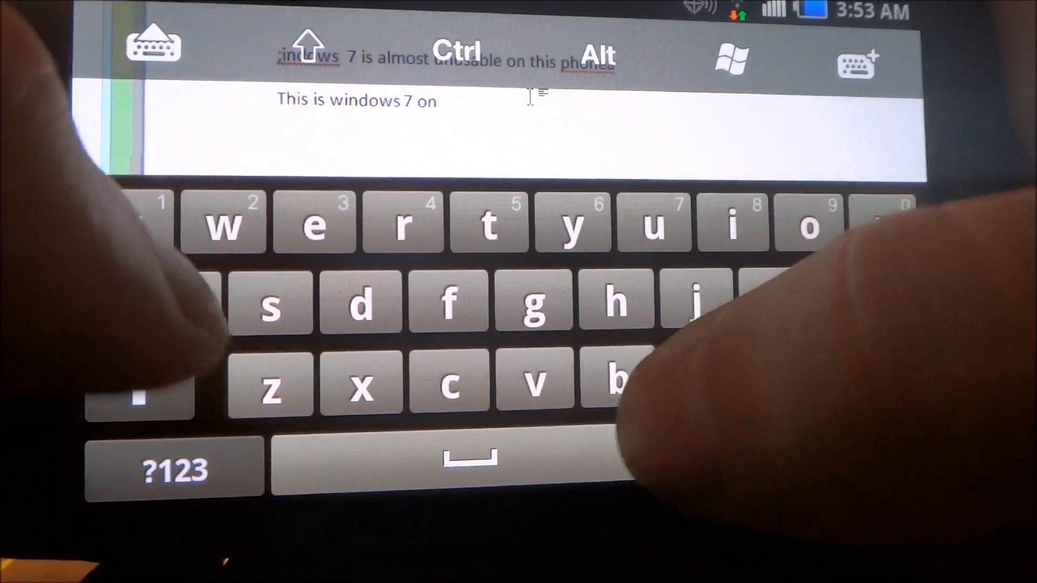
type("p")
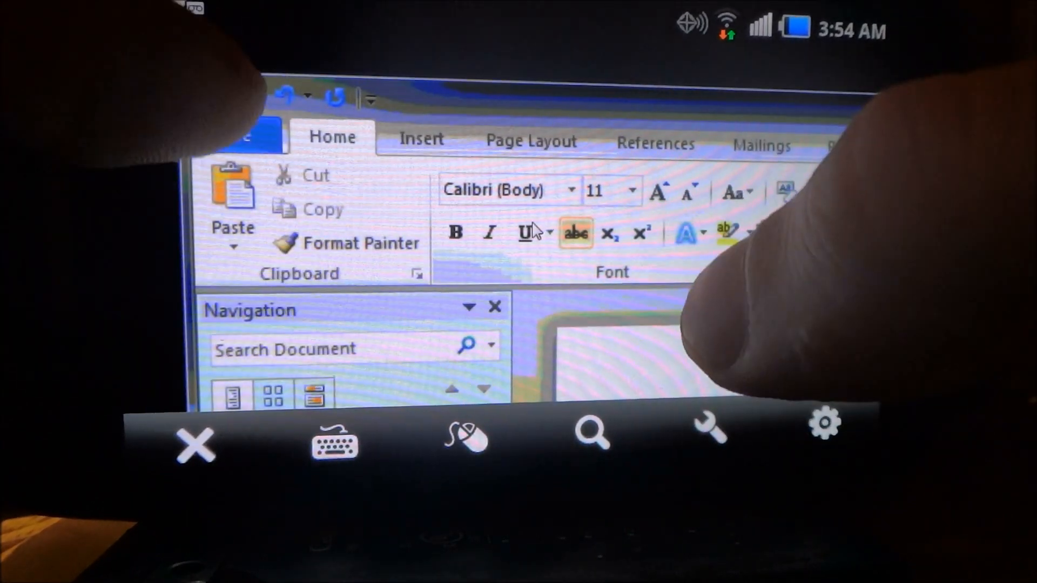
Switch the remote desktop from Word to Chrome showing Google results for TeamViewer
left_click(526, 231)
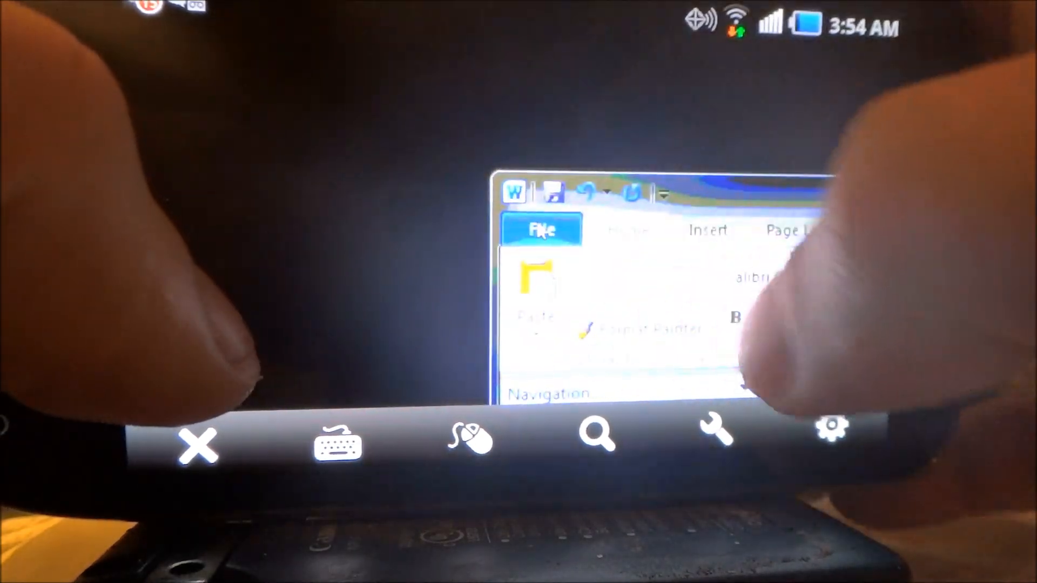
left_click(542, 228)
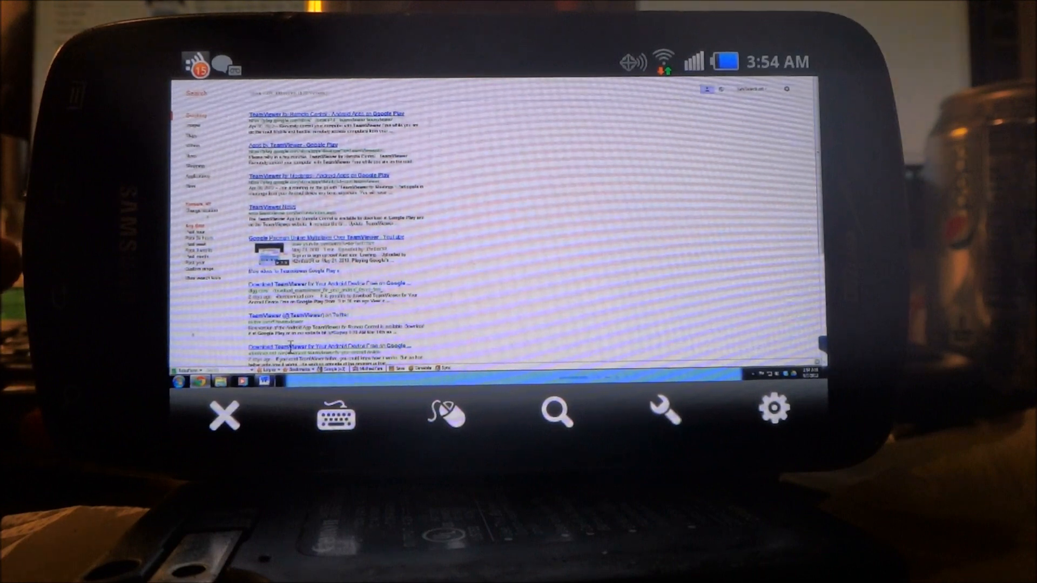
Choose 1920x1080 in Session settings > Resolution and return to the remote desktop
left_click(324, 114)
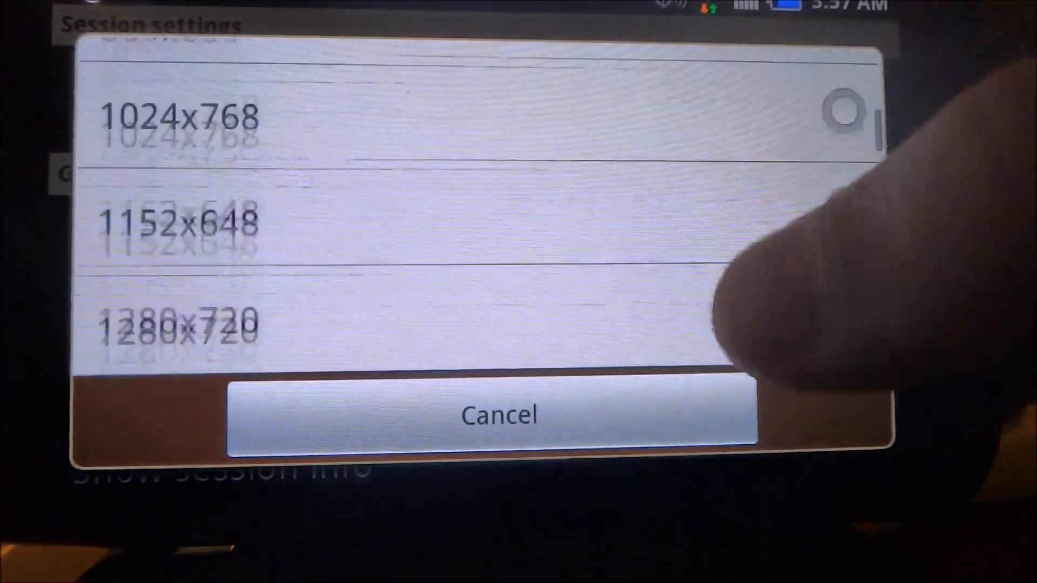
scroll("down", 3)
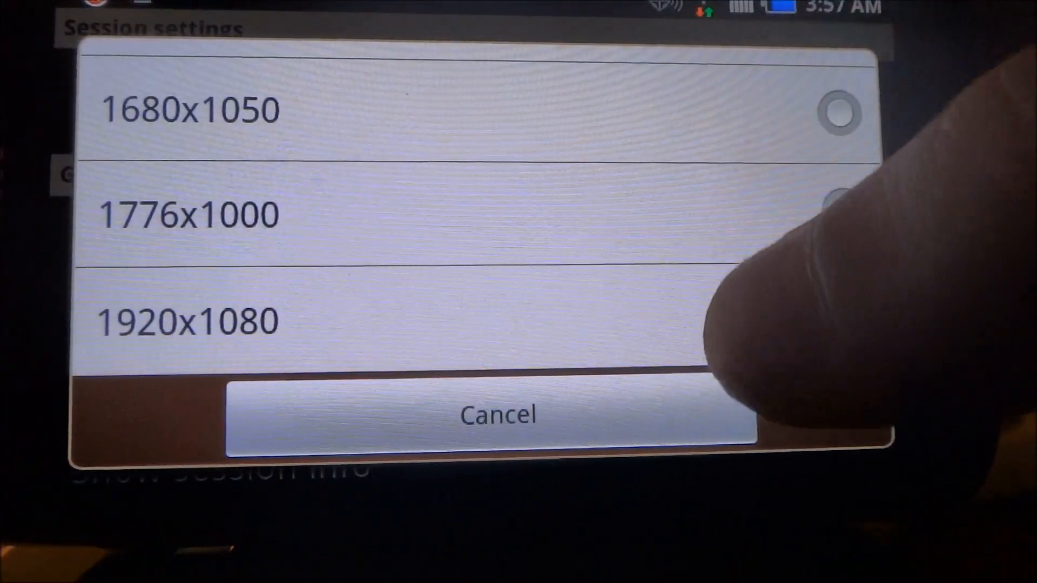
left_click(188, 322)
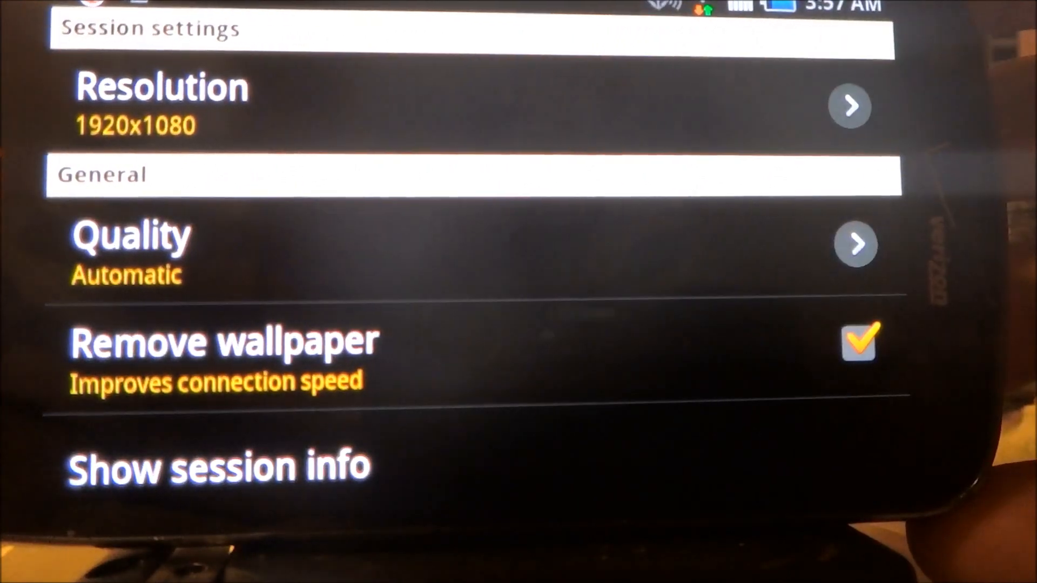
left_click(858, 342)
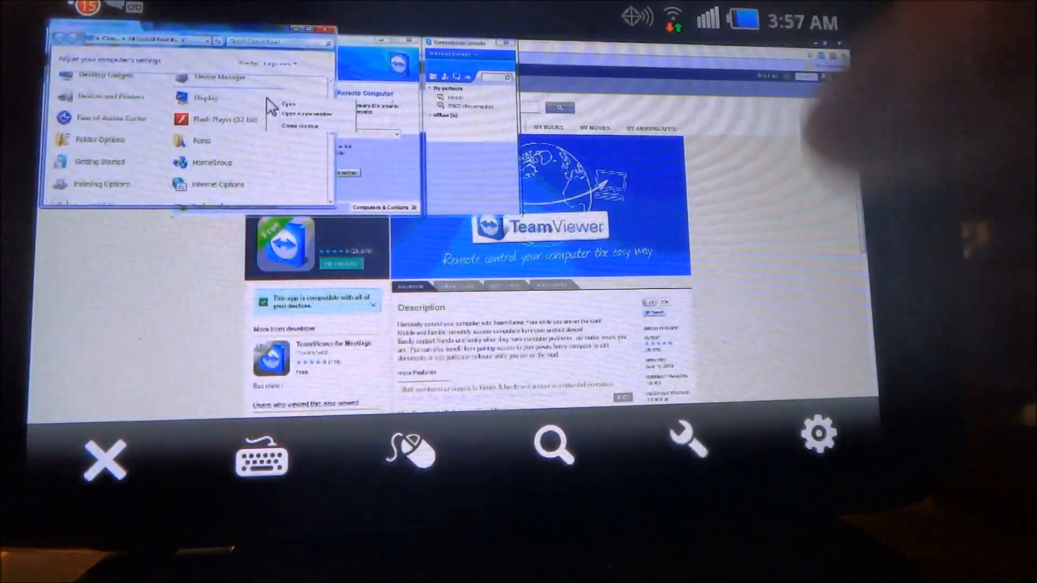
left_click(688, 443)
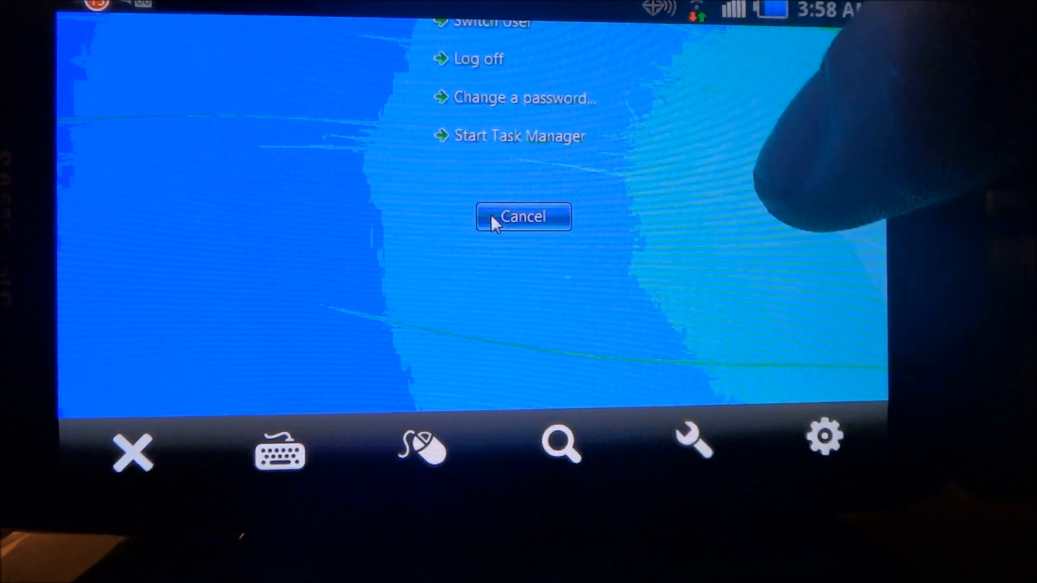
left_click(523, 217)
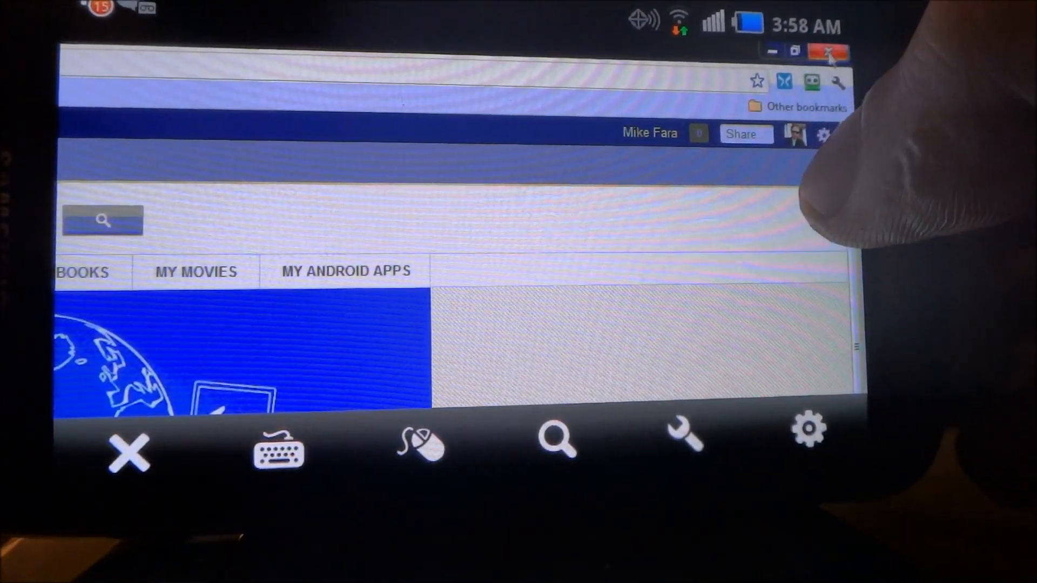
Close Chrome so the remote PC's TeamViewer window comes to the front
left_click(829, 52)
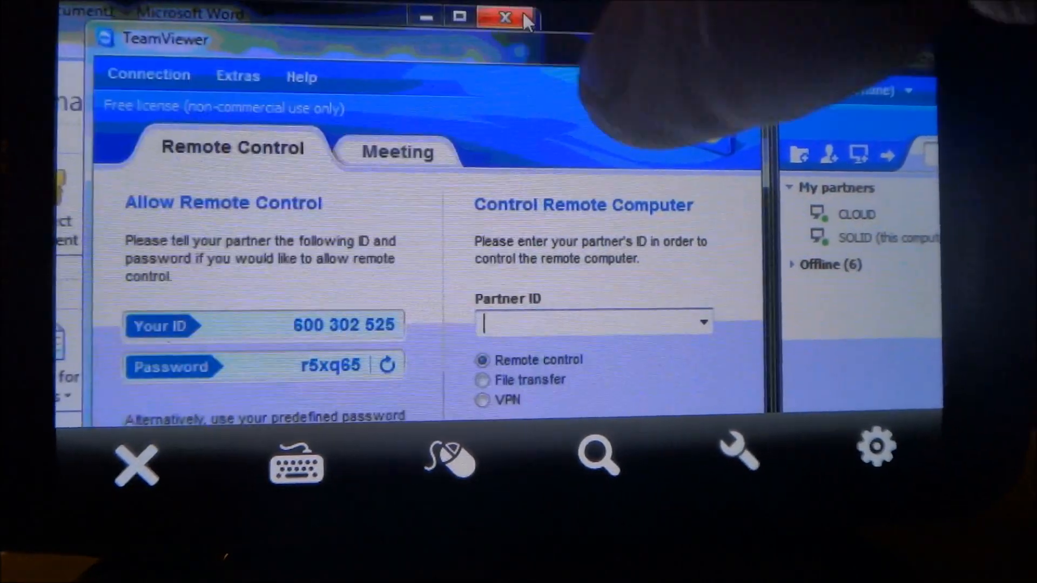
Close Word, dismiss the accidentally opened Word Help, landing on the save-changes prompt for Document1
left_click(505, 16)
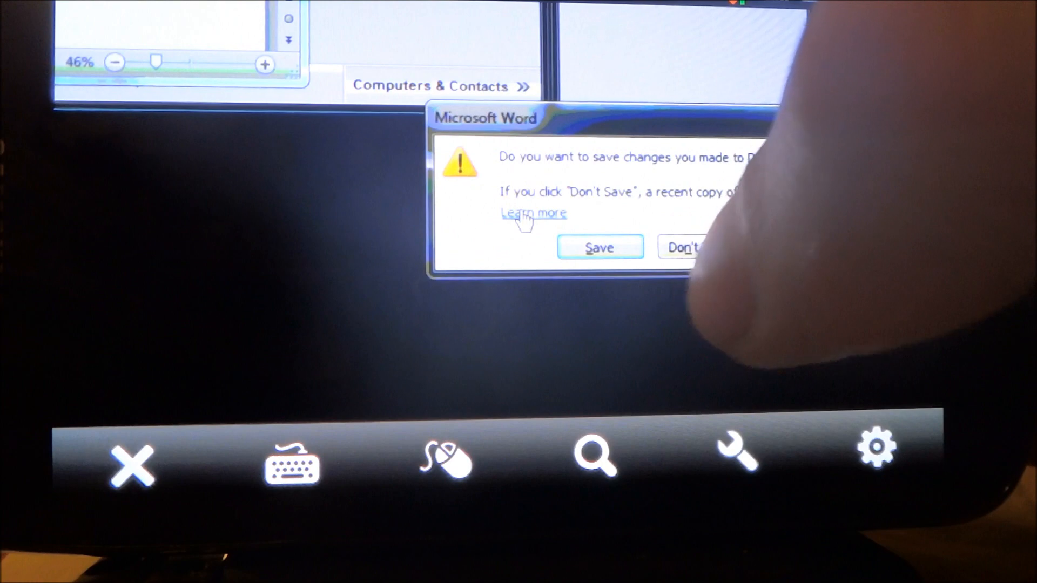
left_click(533, 213)
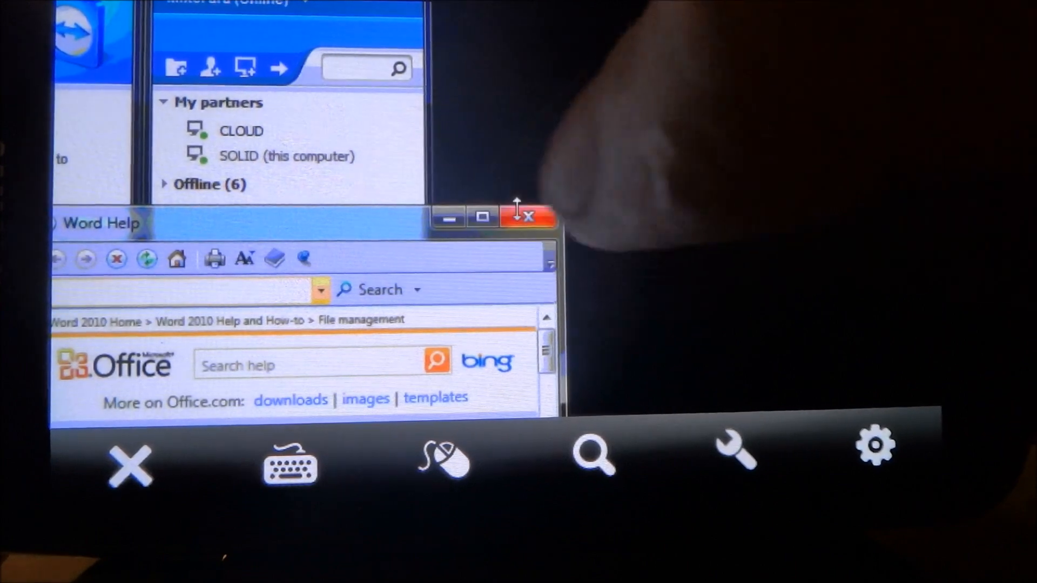
left_click(528, 217)
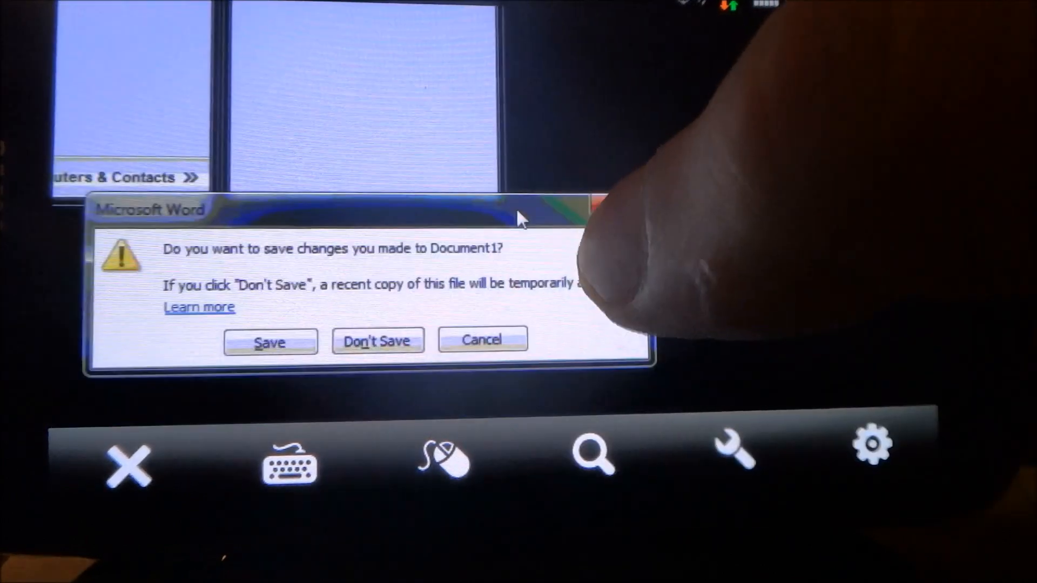